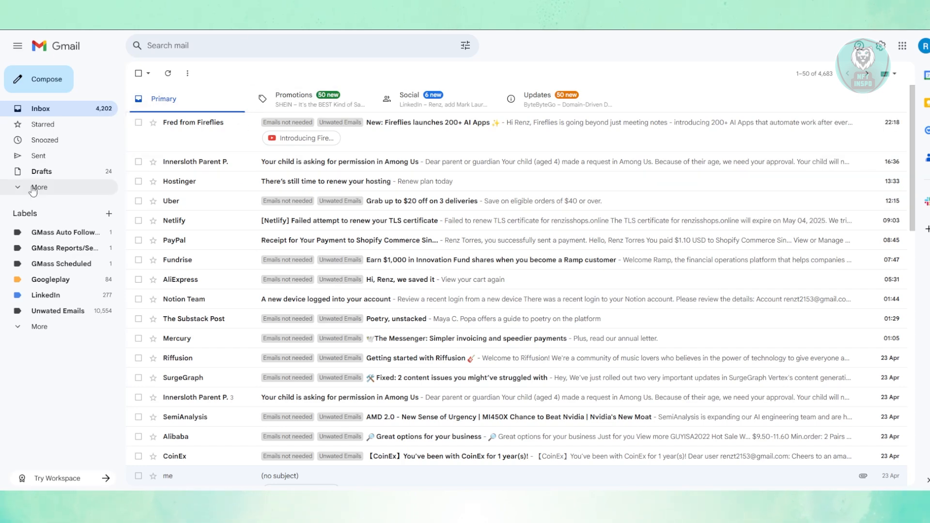
- Expand the full folder list and open Spam to review its 43 messages
{"action": "left_click", "coordinate": [39, 188]}
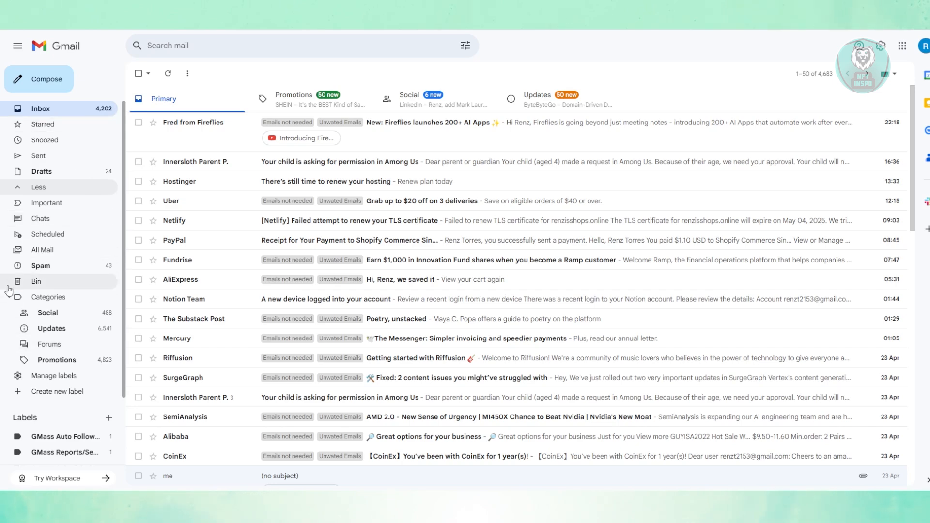
{"action": "left_click", "coordinate": [40, 265]}
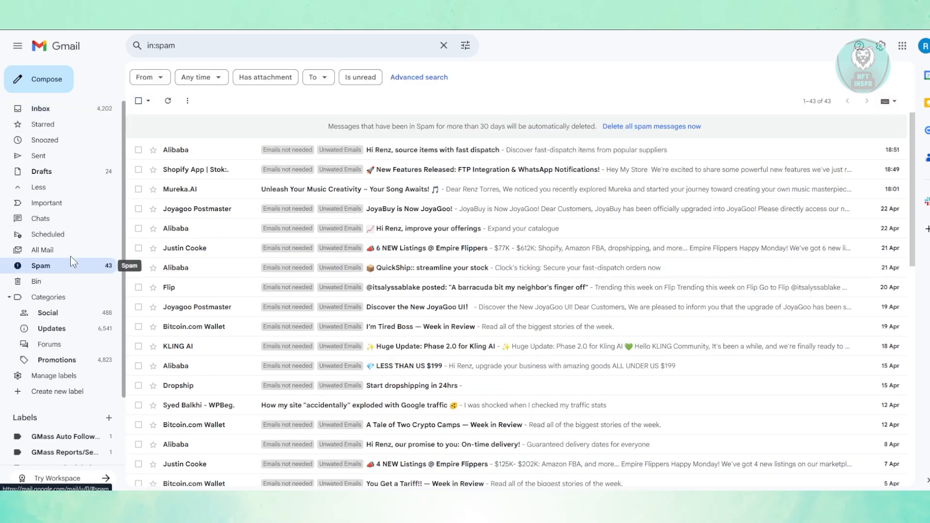
{"action": "mouse_move", "coordinate": [284, 144]}
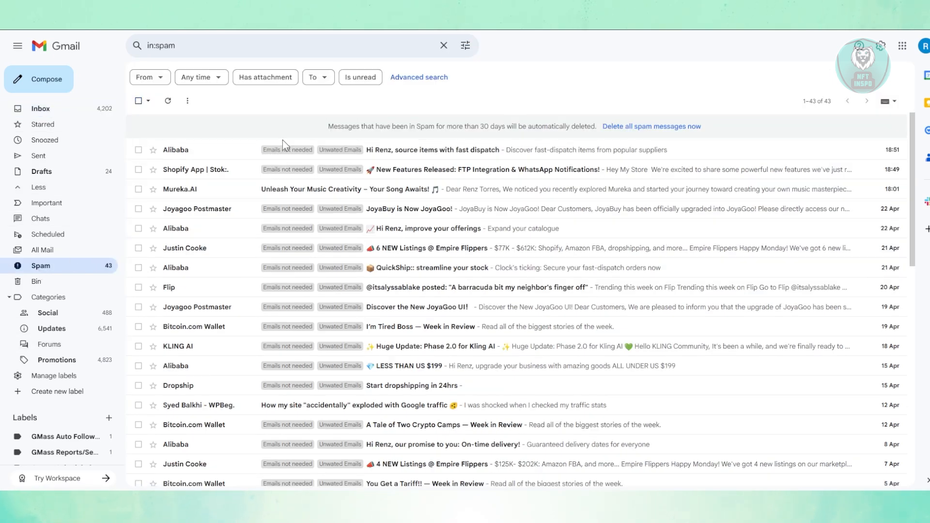
{"action": "mouse_move", "coordinate": [297, 150]}
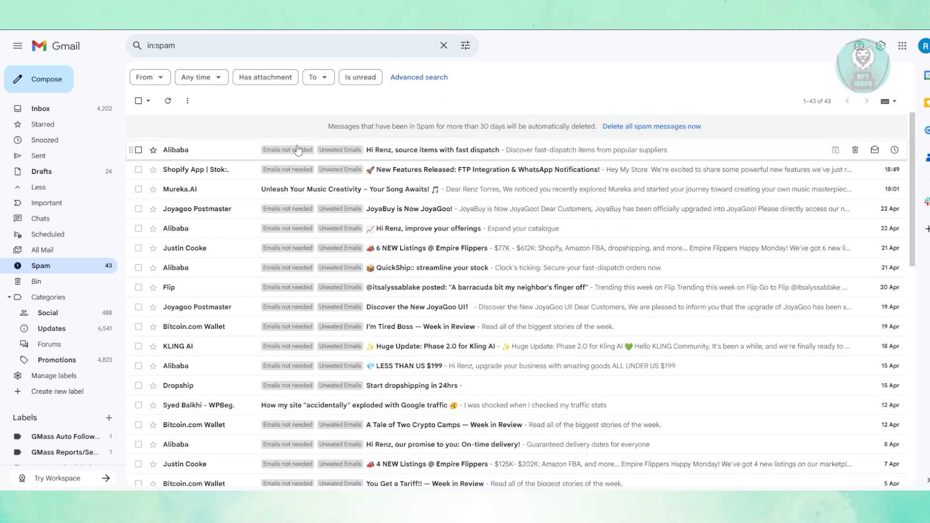
{"action": "mouse_move", "coordinate": [304, 259]}
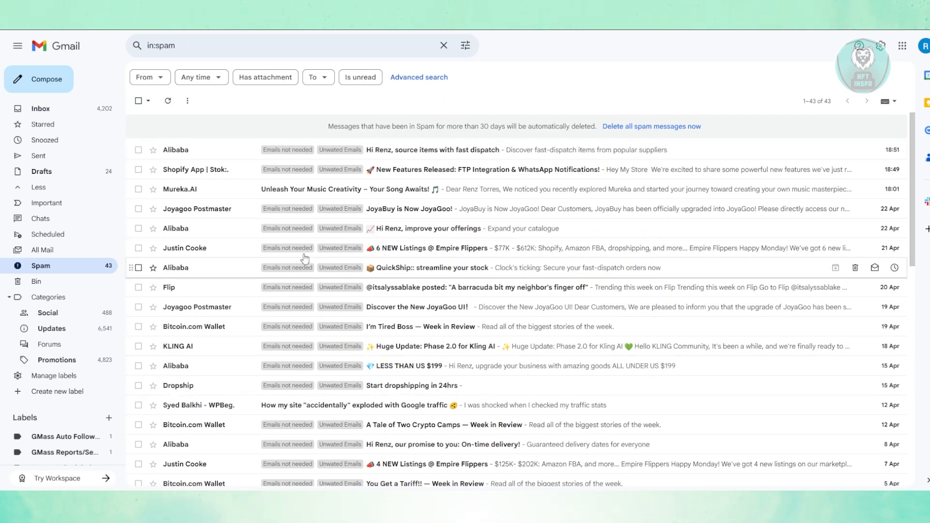
{"action": "mouse_move", "coordinate": [273, 189]}
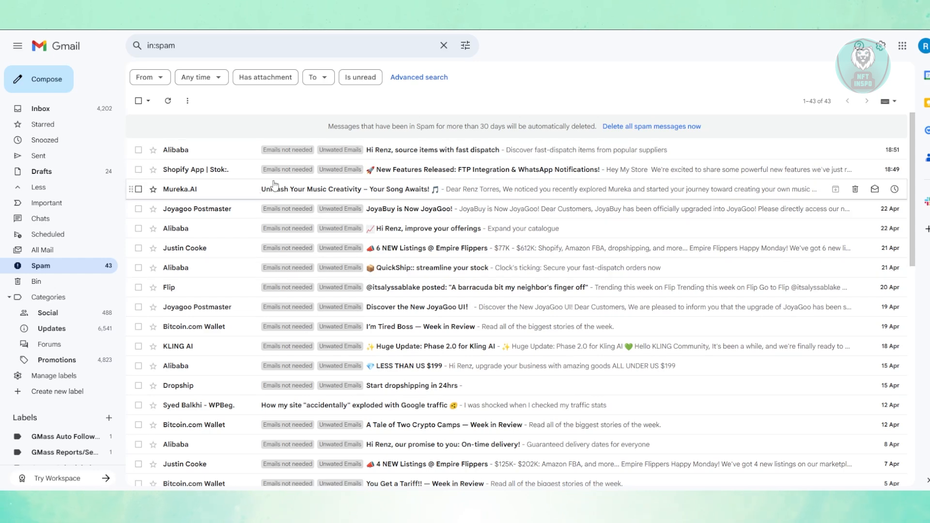
{"action": "mouse_move", "coordinate": [273, 150]}
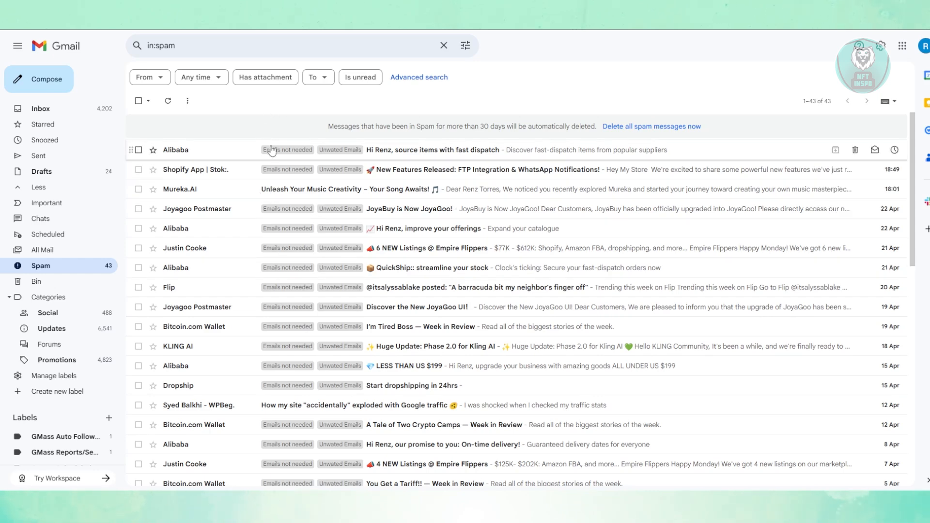
{"action": "mouse_move", "coordinate": [36, 281]}
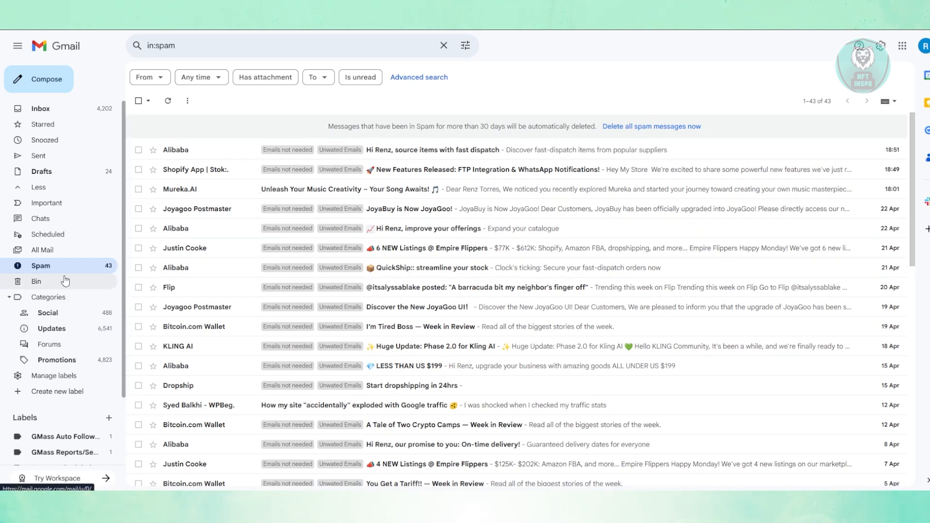
- Open the Bin folder and confirm it holds no deleted conversations
{"action": "left_click", "coordinate": [37, 281]}
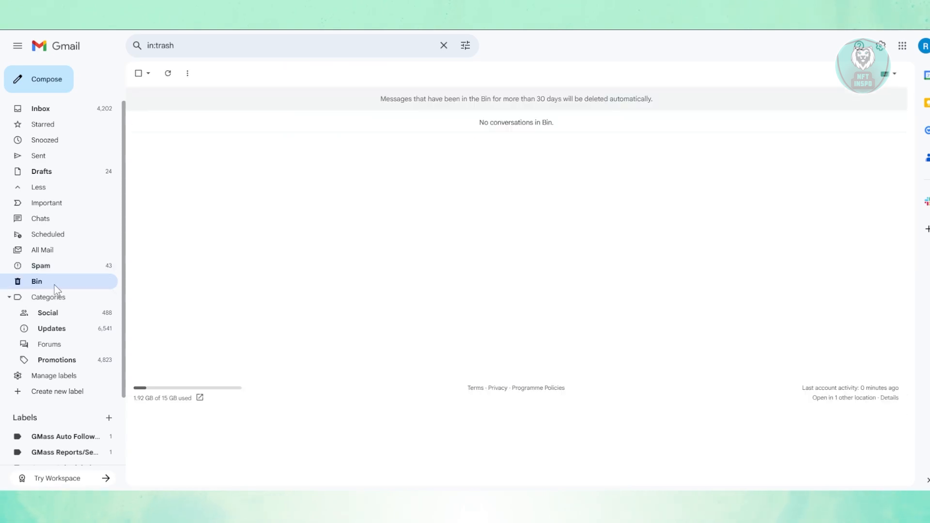
{"action": "mouse_move", "coordinate": [471, 214]}
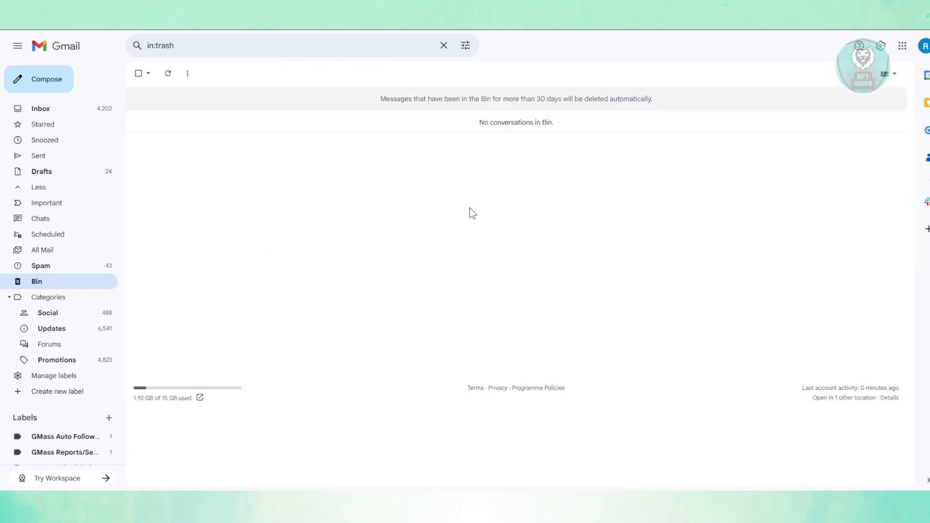
{"action": "mouse_move", "coordinate": [372, 145]}
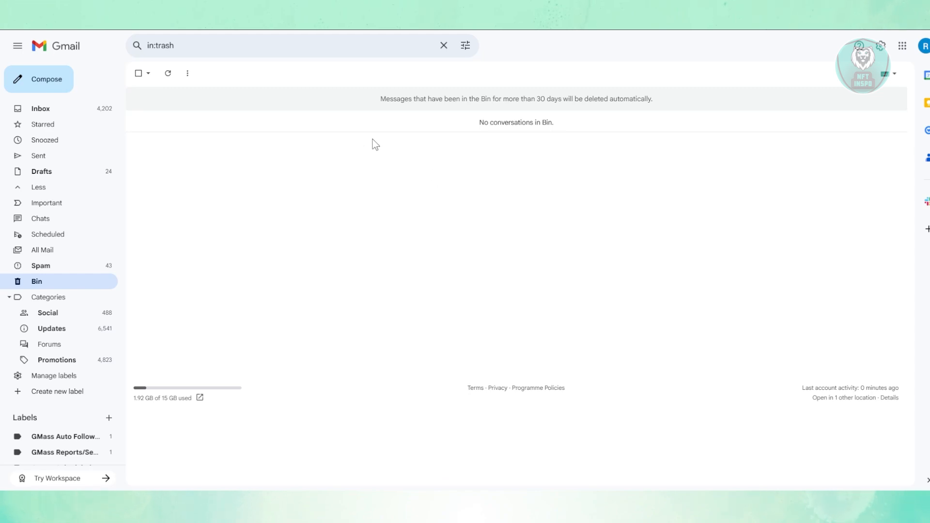
{"action": "mouse_move", "coordinate": [164, 168]}
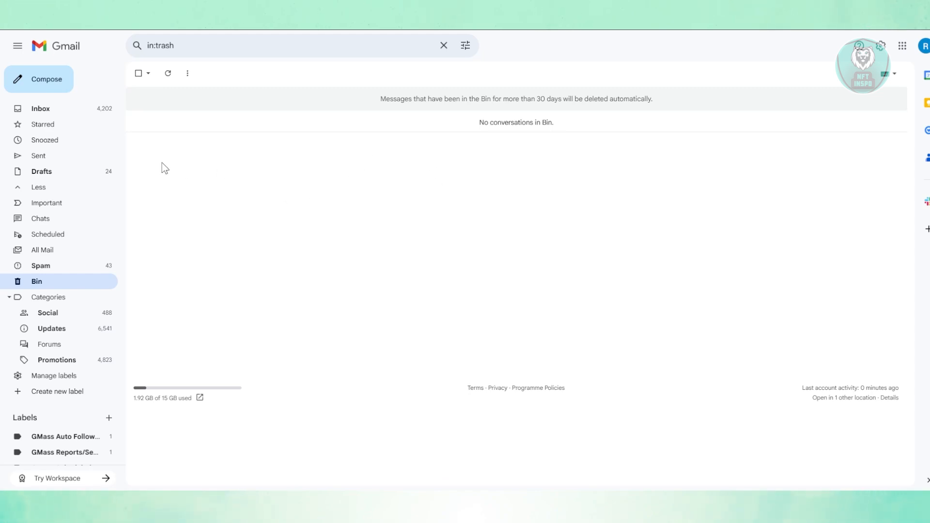
- Return to the Inbox's Primary tab
{"action": "left_click", "coordinate": [40, 109]}
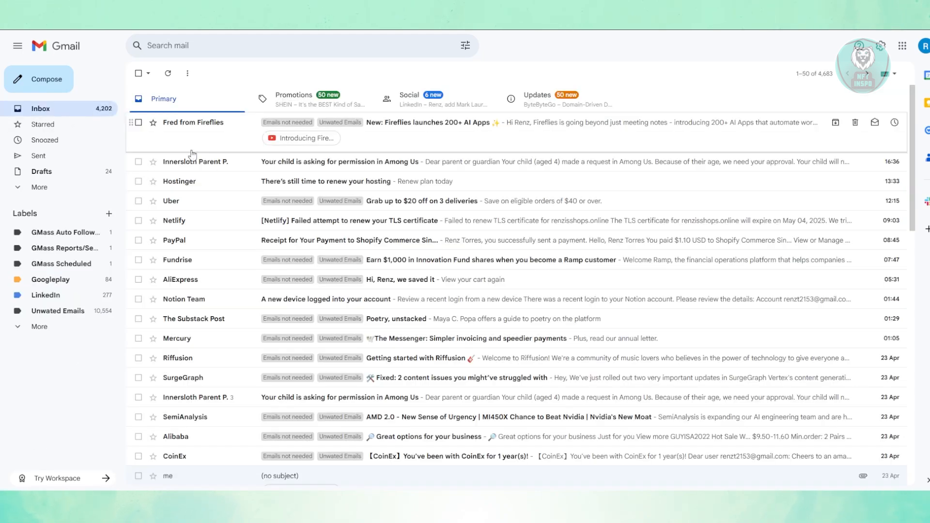
{"action": "mouse_move", "coordinate": [241, 168]}
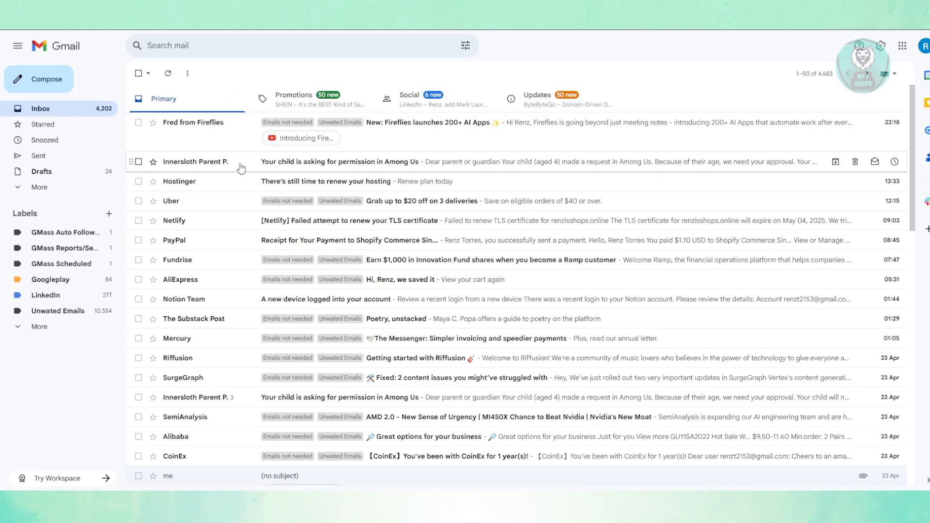
{"action": "mouse_move", "coordinate": [471, 240]}
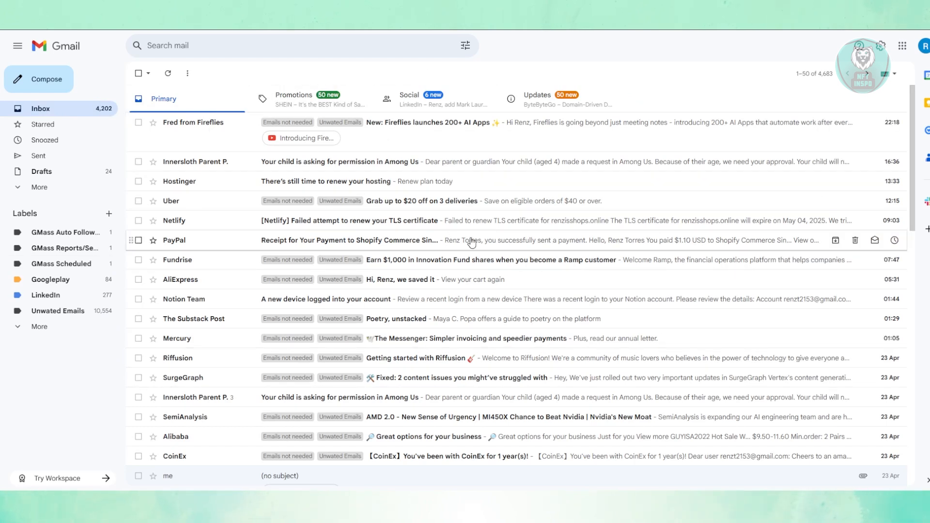
{"action": "mouse_move", "coordinate": [450, 166]}
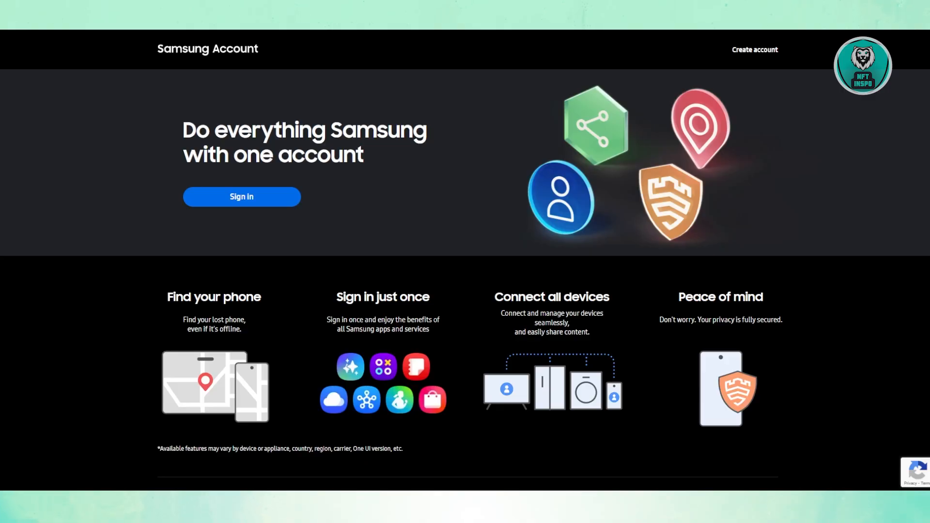
{"action": "mouse_move", "coordinate": [124, 146]}
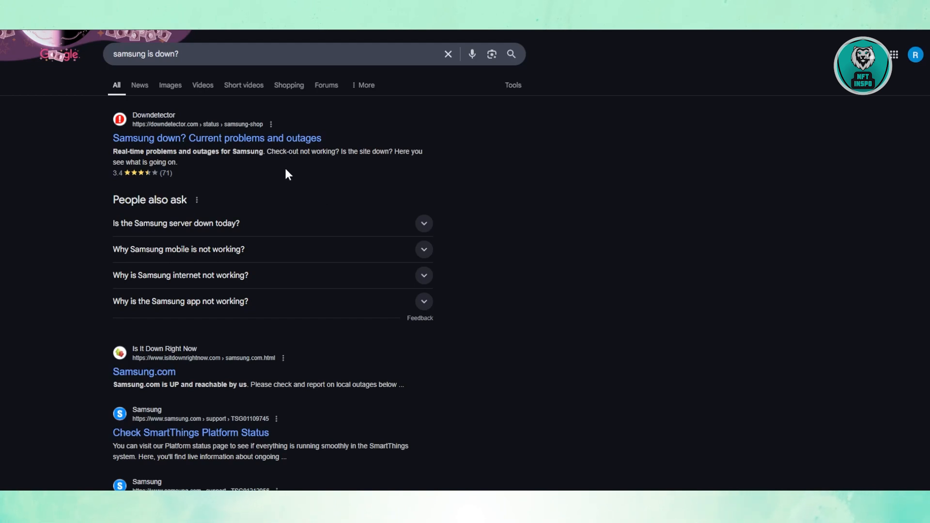
{"action": "mouse_move", "coordinate": [270, 196]}
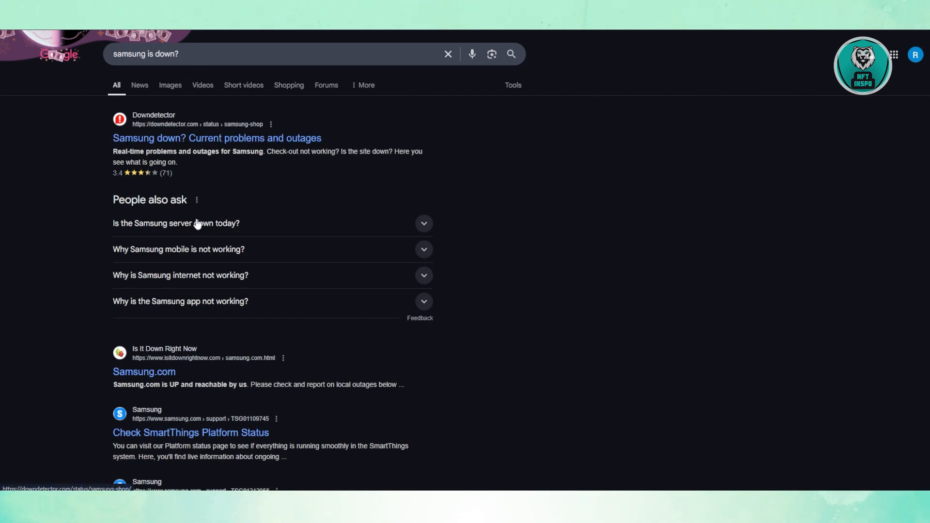
{"action": "mouse_move", "coordinate": [191, 257]}
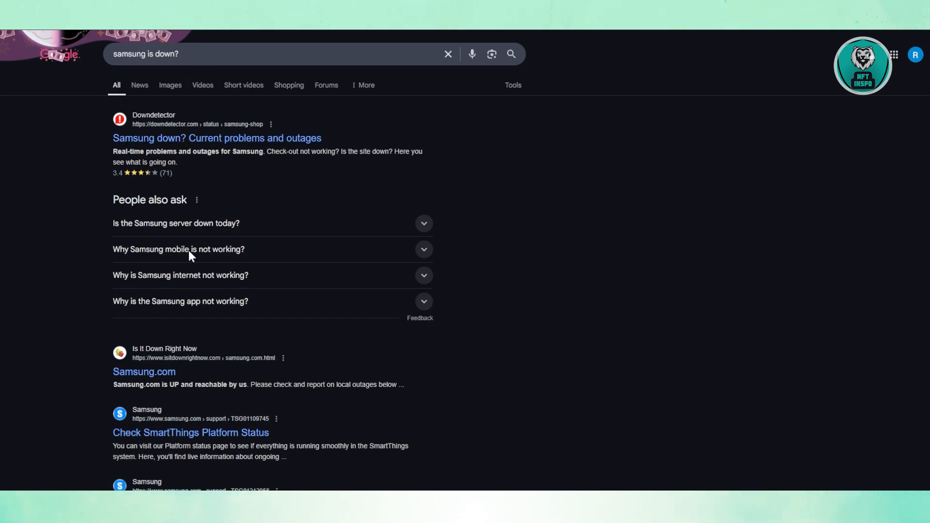
- Open the Downdetector result 'Samsung down? Current problems and outages'
{"action": "left_click", "coordinate": [217, 138]}
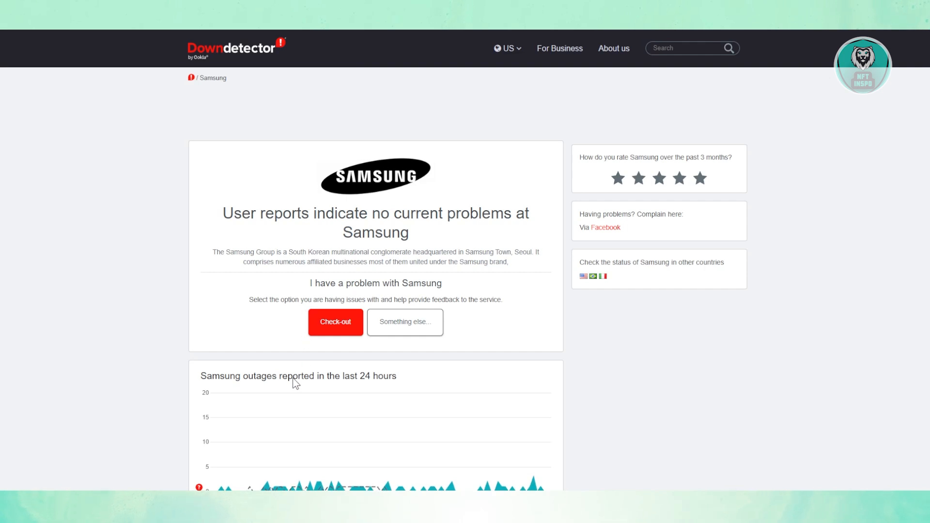
- Review Downdetector's 24-hour Samsung outage chart, then return to the Samsung Account page
{"action": "scroll", "scroll_direction": "down", "scroll_amount": 3}
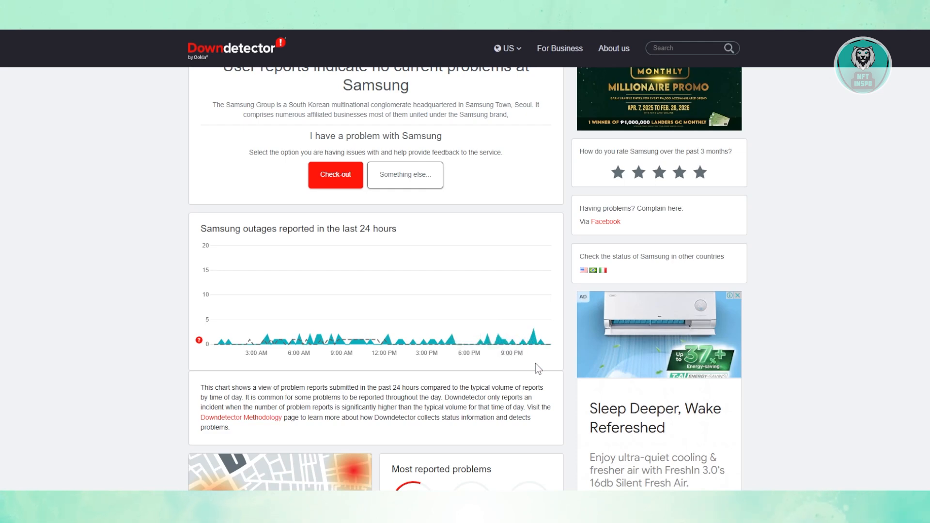
{"action": "mouse_move", "coordinate": [502, 385]}
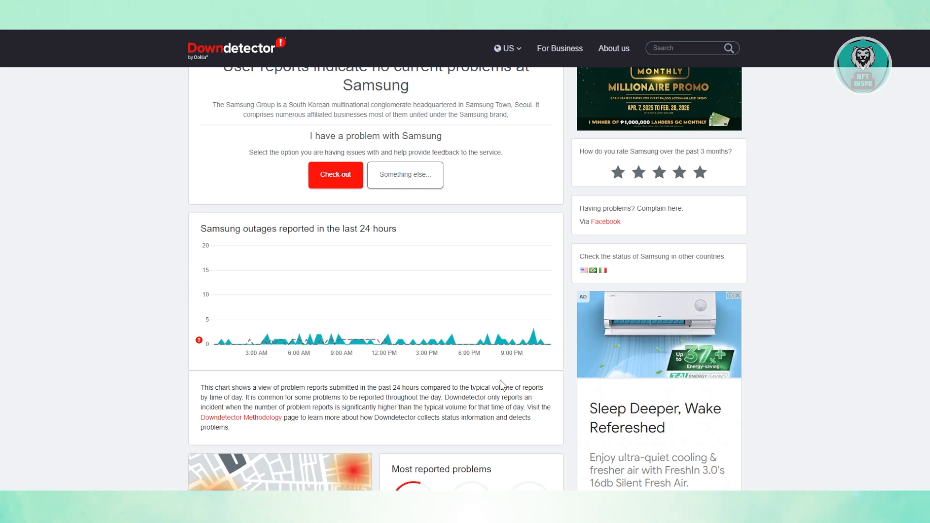
{"action": "mouse_move", "coordinate": [503, 386]}
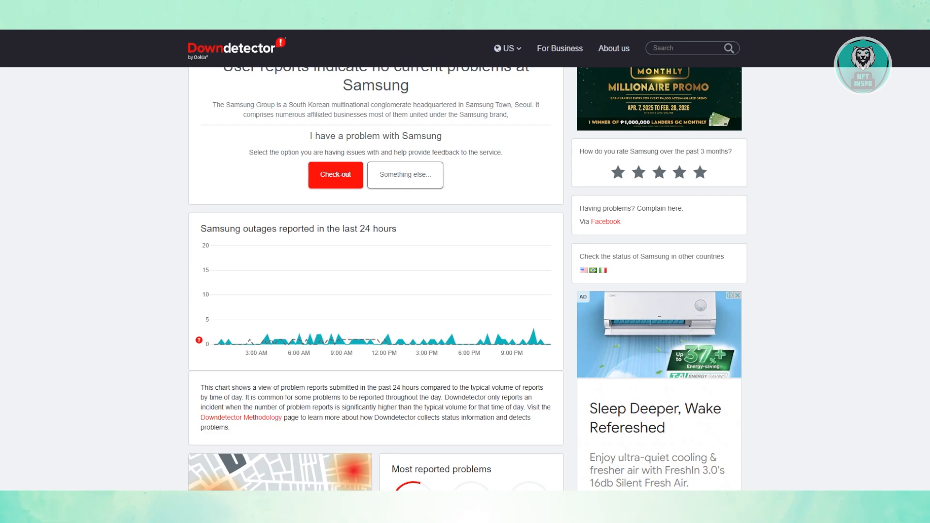
{"action": "left_click", "coordinate": [336, 174]}
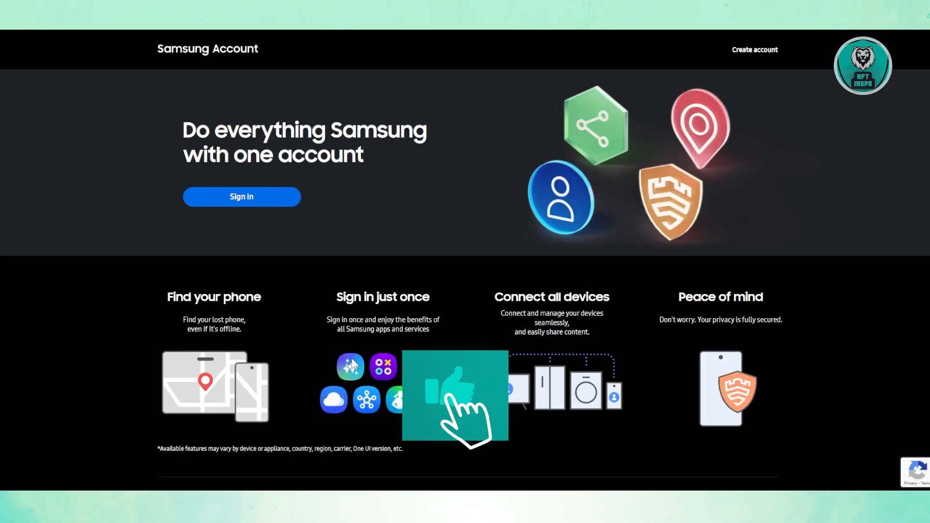